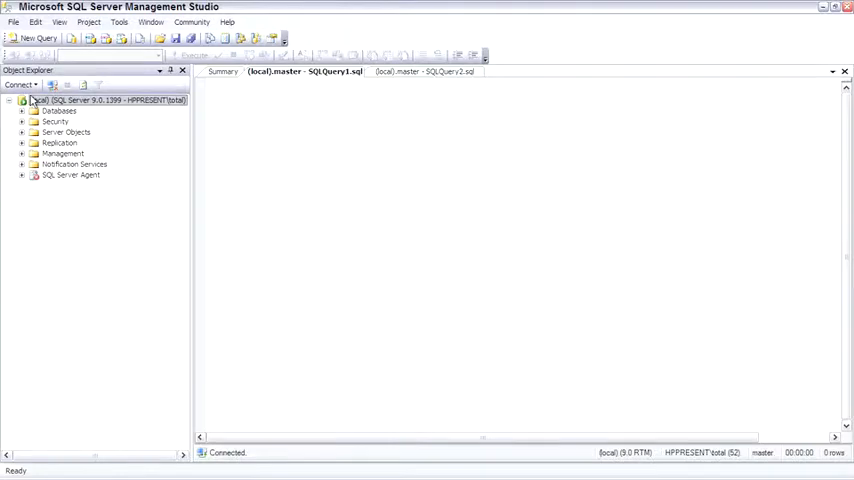
pyautogui.moveTo(272, 38)
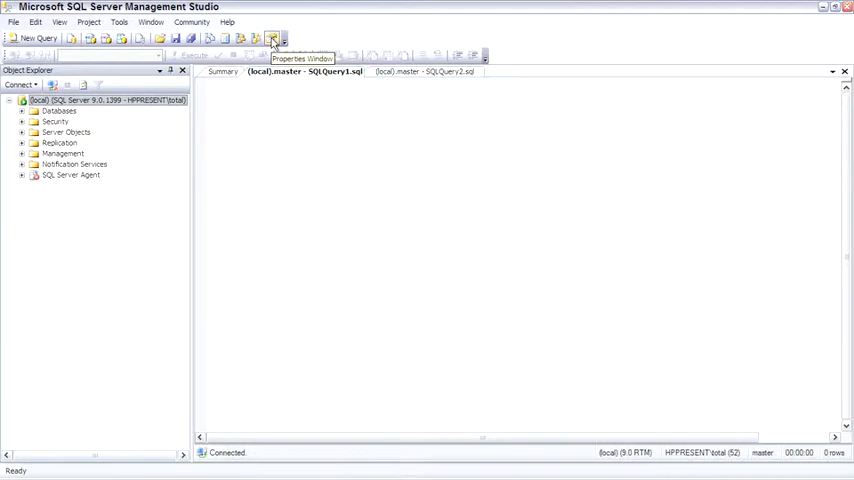
# Show the Properties window with the query window's connection status options
pyautogui.click(273, 38)
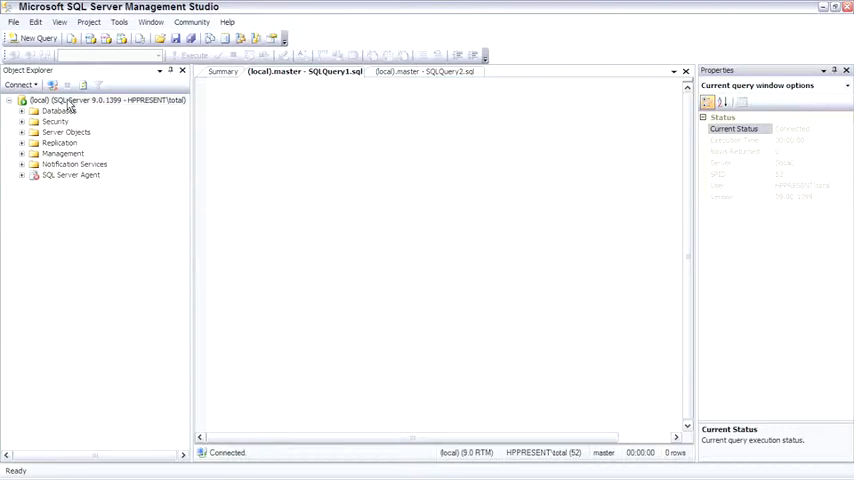
# Open Server Properties for the (local) server from its Object Explorer context menu
pyautogui.rightClick(75, 100)
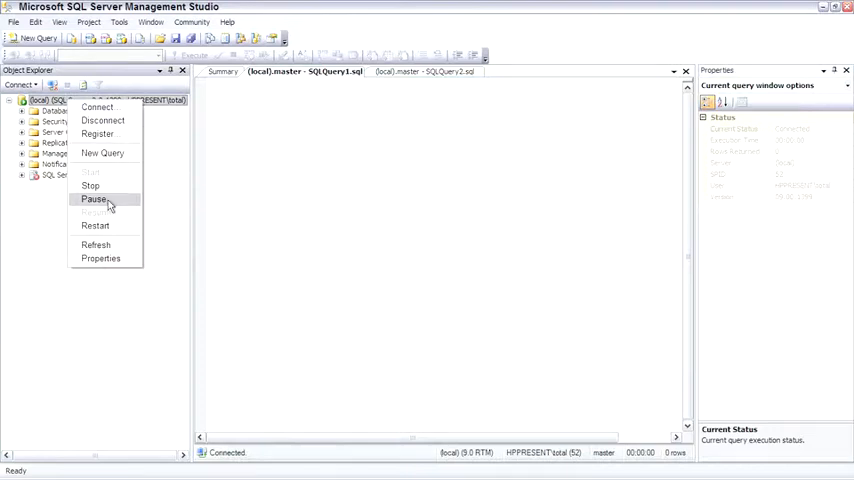
pyautogui.click(100, 258)
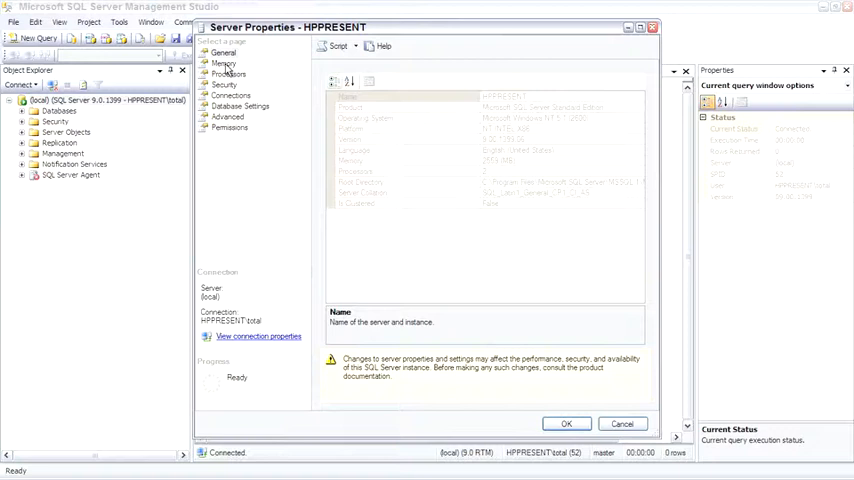
# Step through the Memory, Processors and Security pages of Server Properties
pyautogui.click(223, 64)
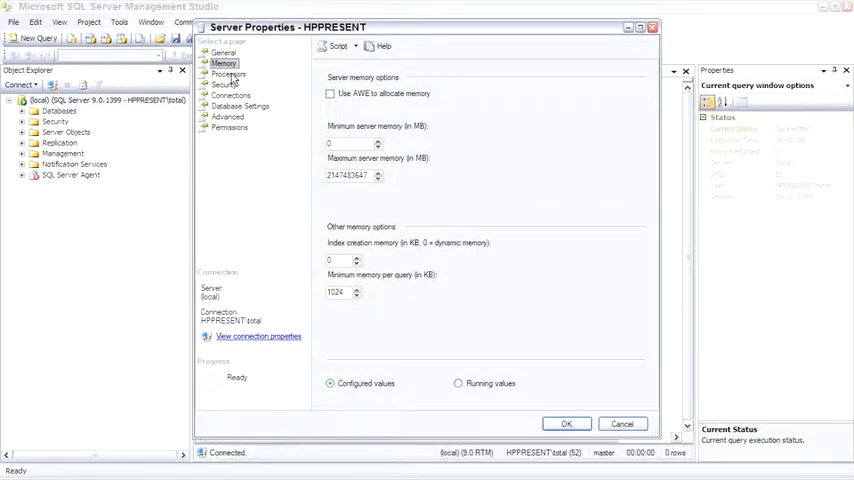
pyautogui.click(228, 73)
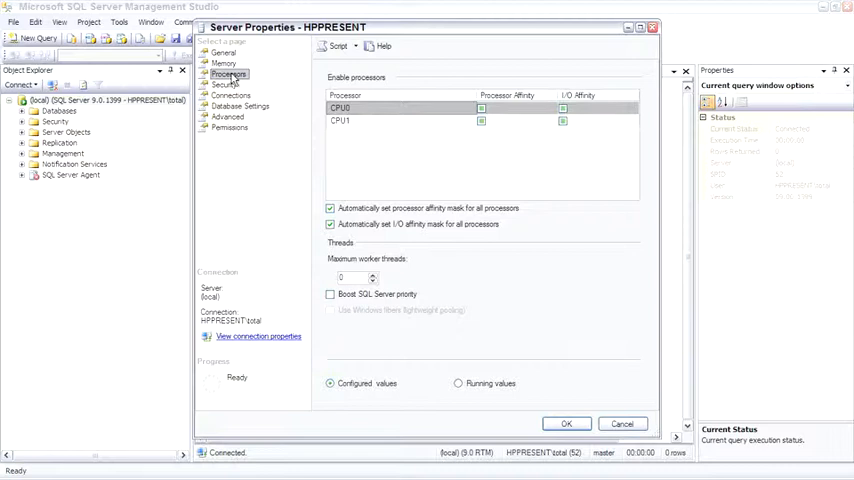
pyautogui.click(223, 84)
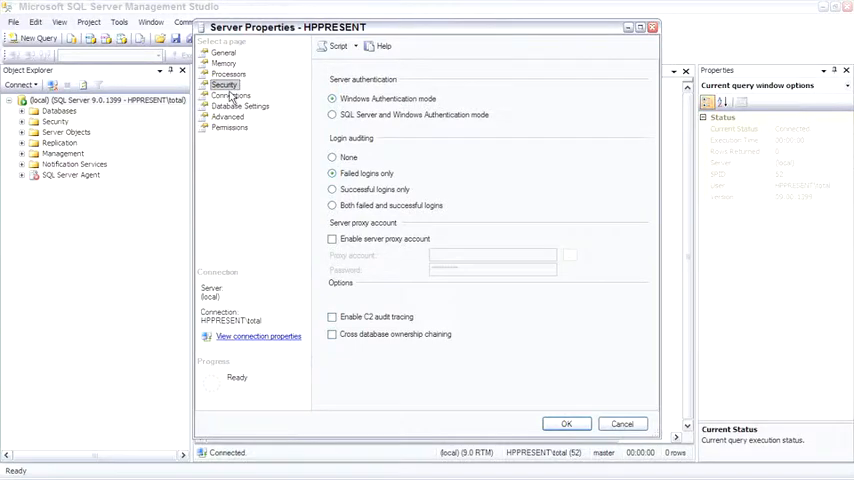
# Switch Server Properties to the Database Settings page showing fill factor, backup and default locations
pyautogui.click(230, 95)
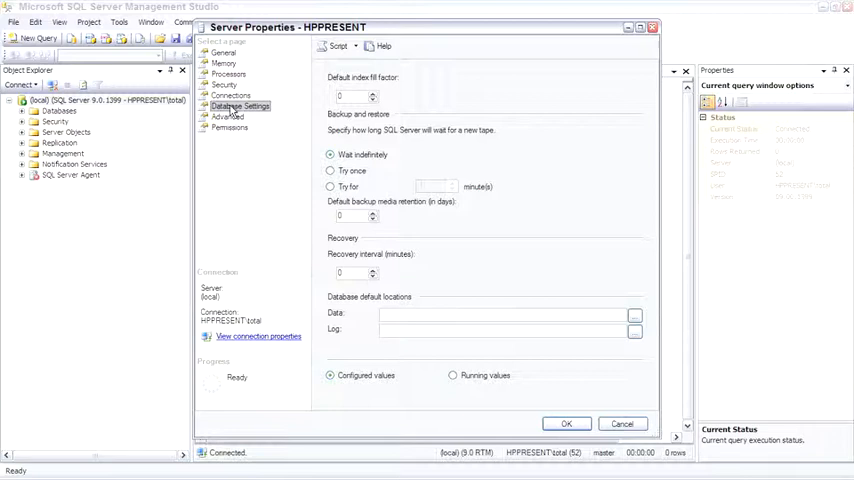
# View the Advanced and Permissions pages, then cancel out of Server Properties
pyautogui.click(227, 117)
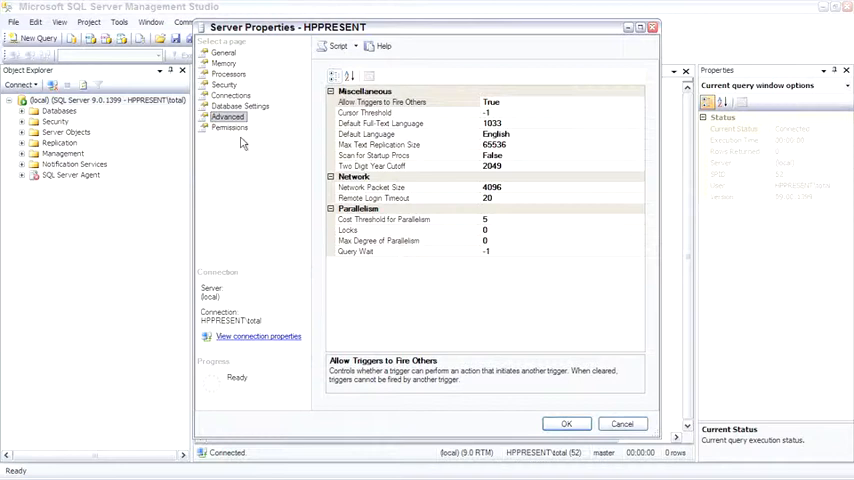
pyautogui.click(229, 127)
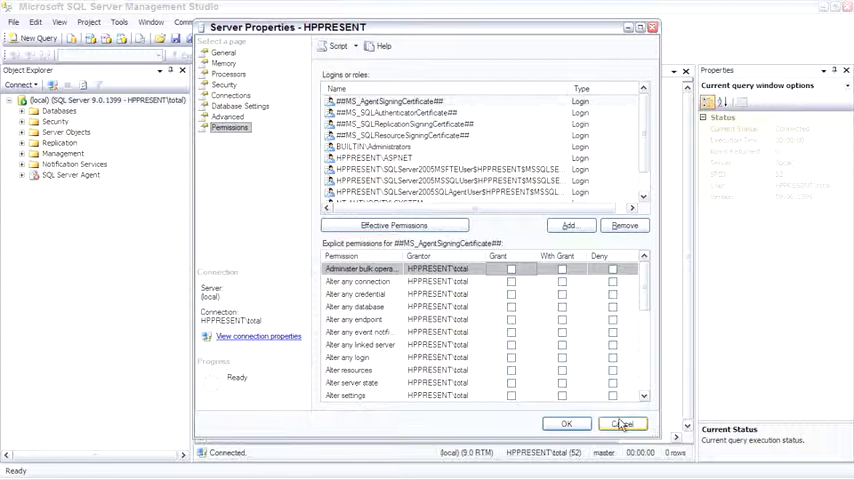
pyautogui.click(623, 423)
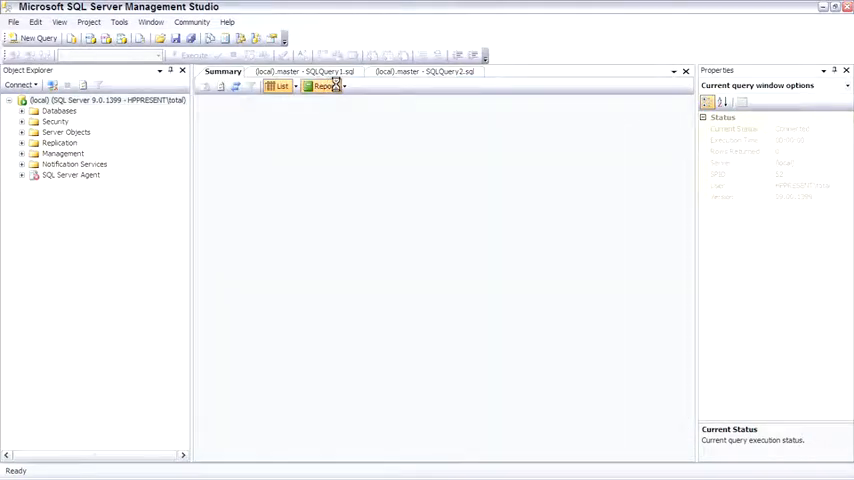
# Show the Server Dashboard report, then expand Databases and System Databases (master, model, msdb, tempdb)
pyautogui.click(322, 86)
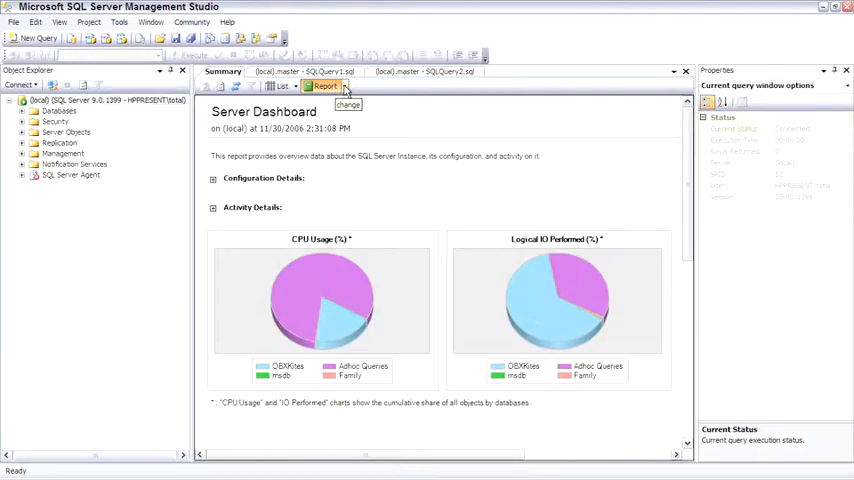
pyautogui.click(325, 86)
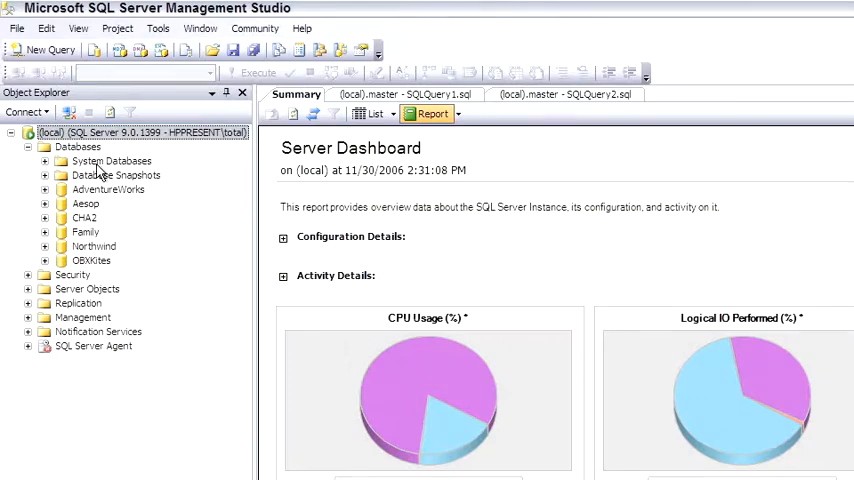
pyautogui.click(46, 161)
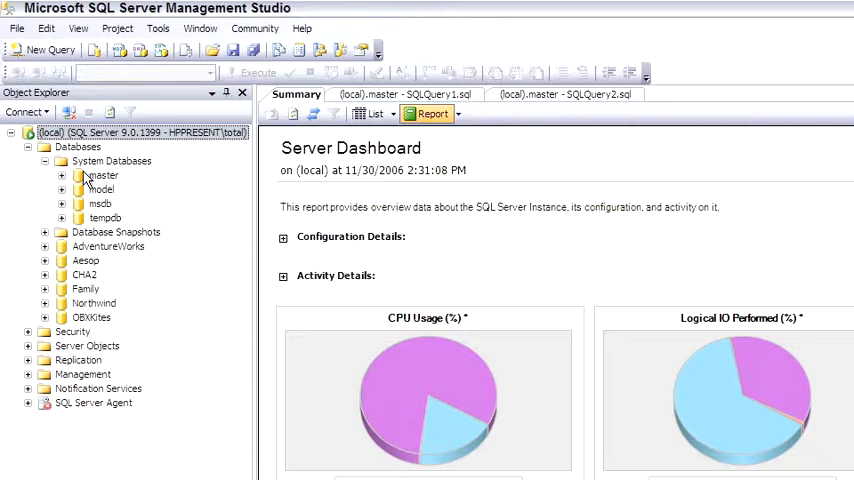